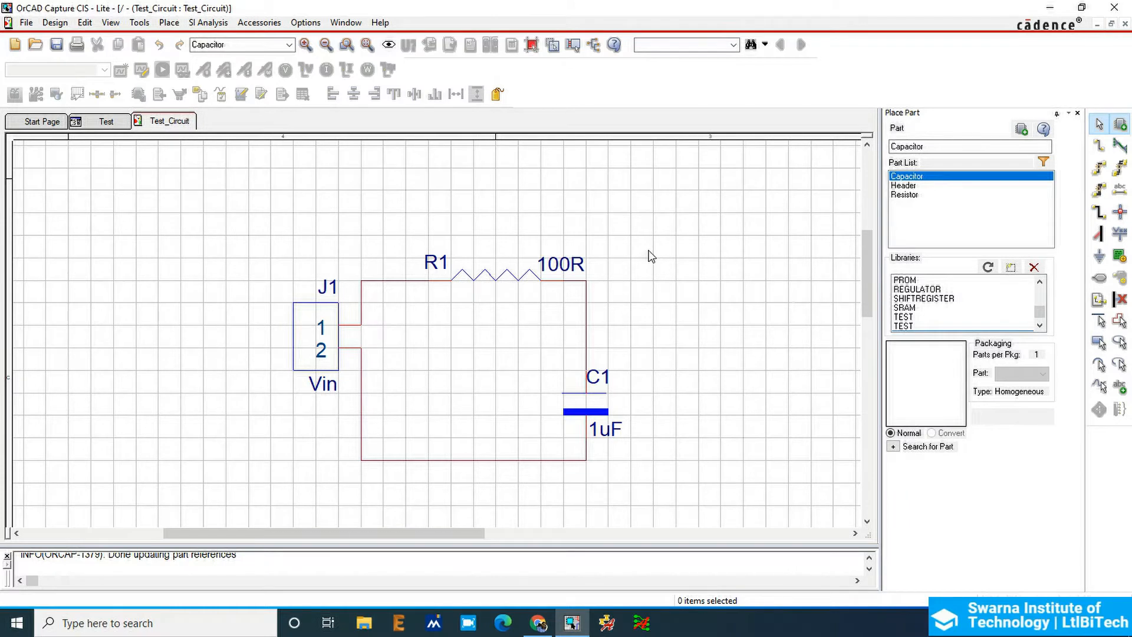
mouse_move(372, 277)
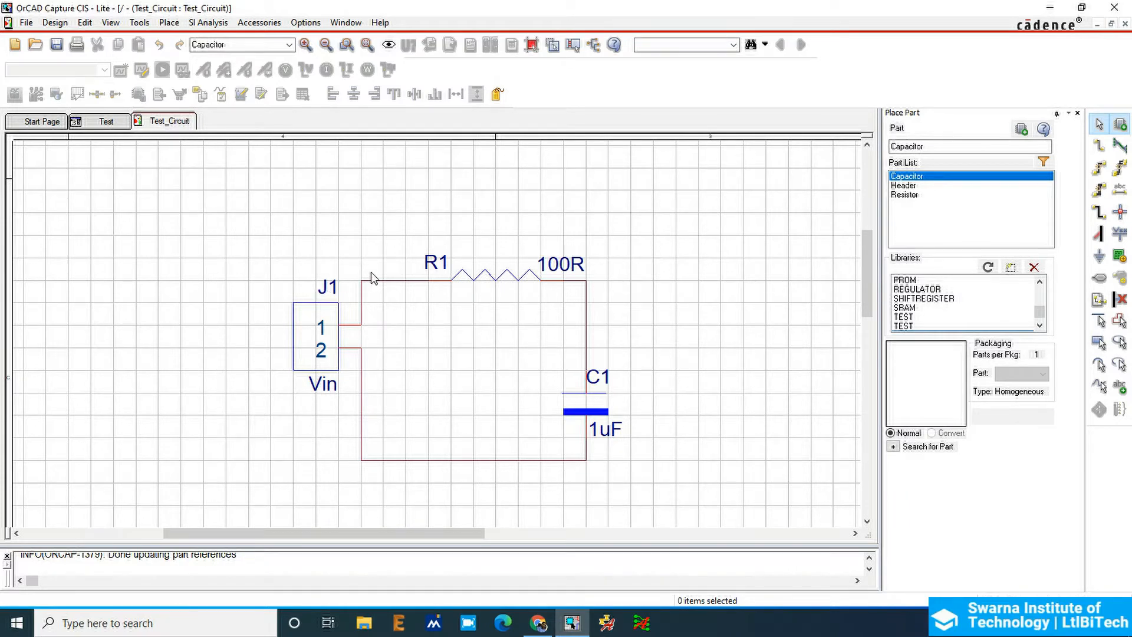
mouse_move(374, 284)
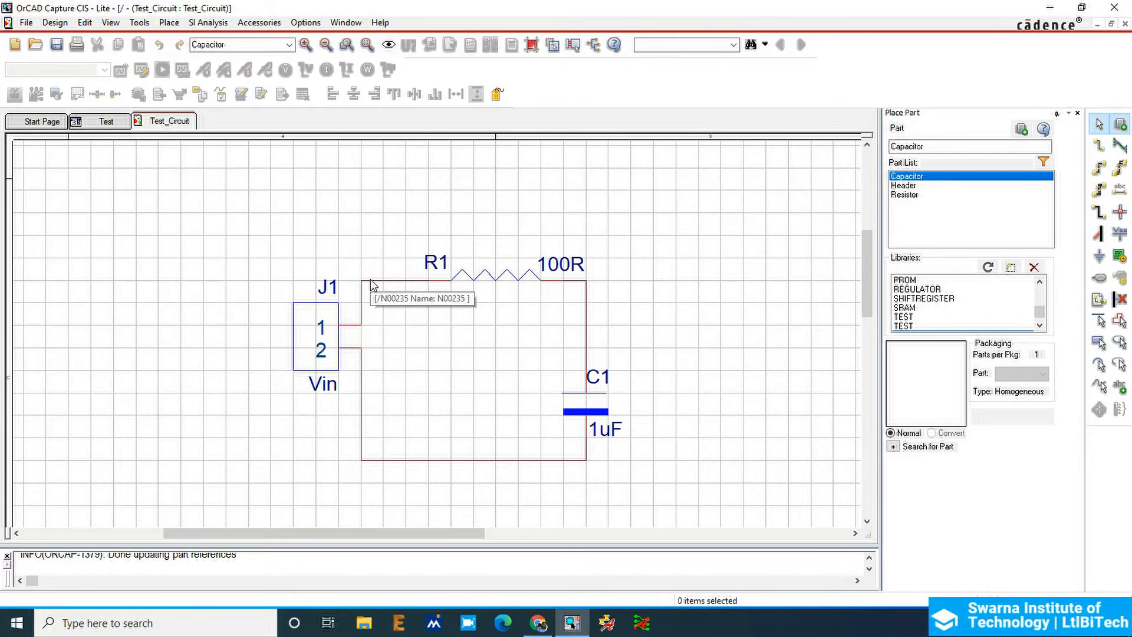
Step: Select the N00235 wire running from J1 pin 1 to resistor R1
click(394, 280)
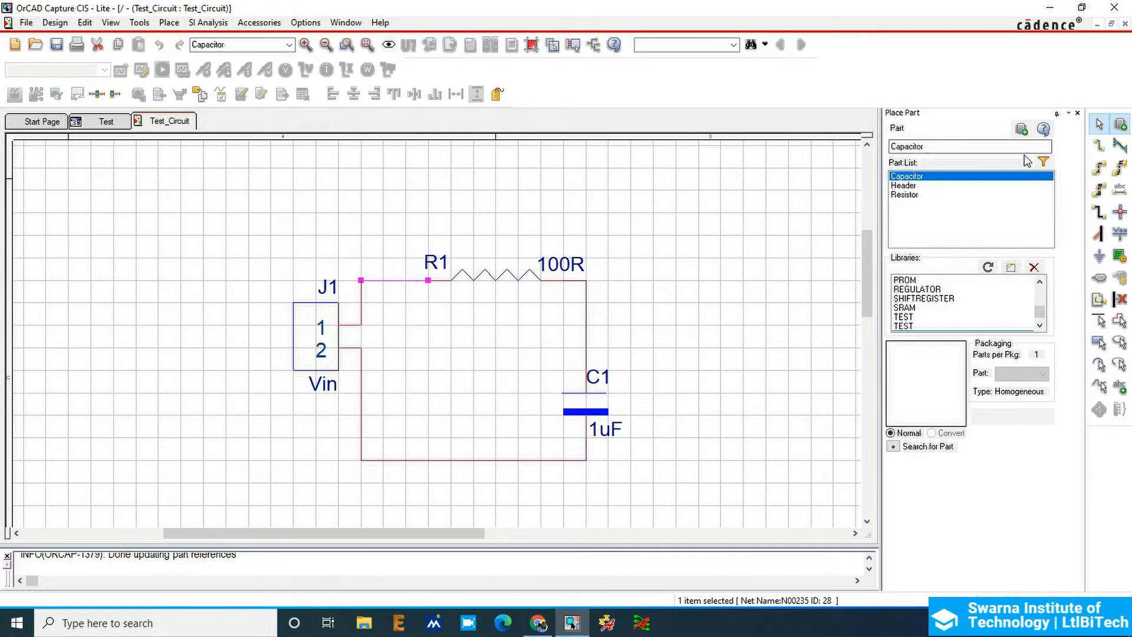
mouse_move(1120, 190)
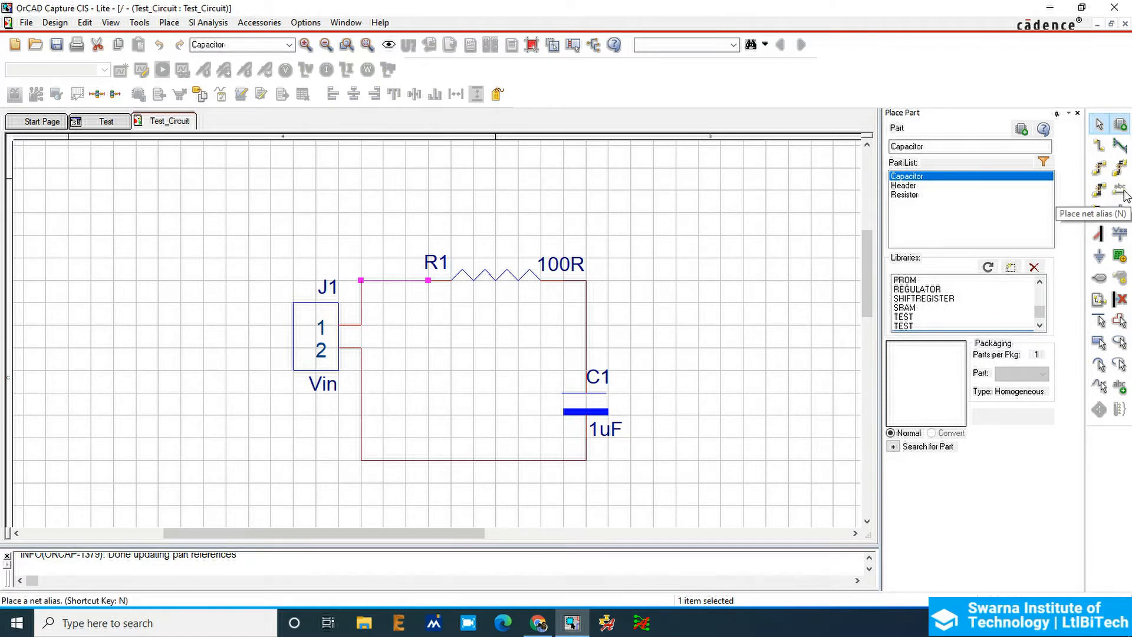
Step: Place the net alias Vin+ on the J1–R1 wire and end alias placement mode
click(1120, 190)
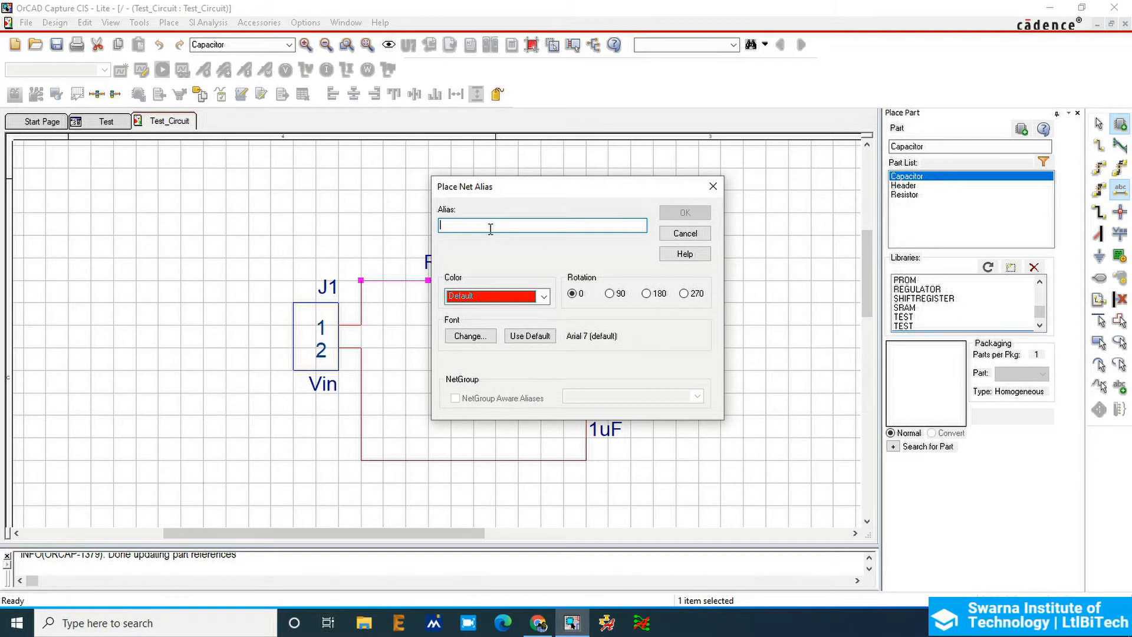
text(Vin+)
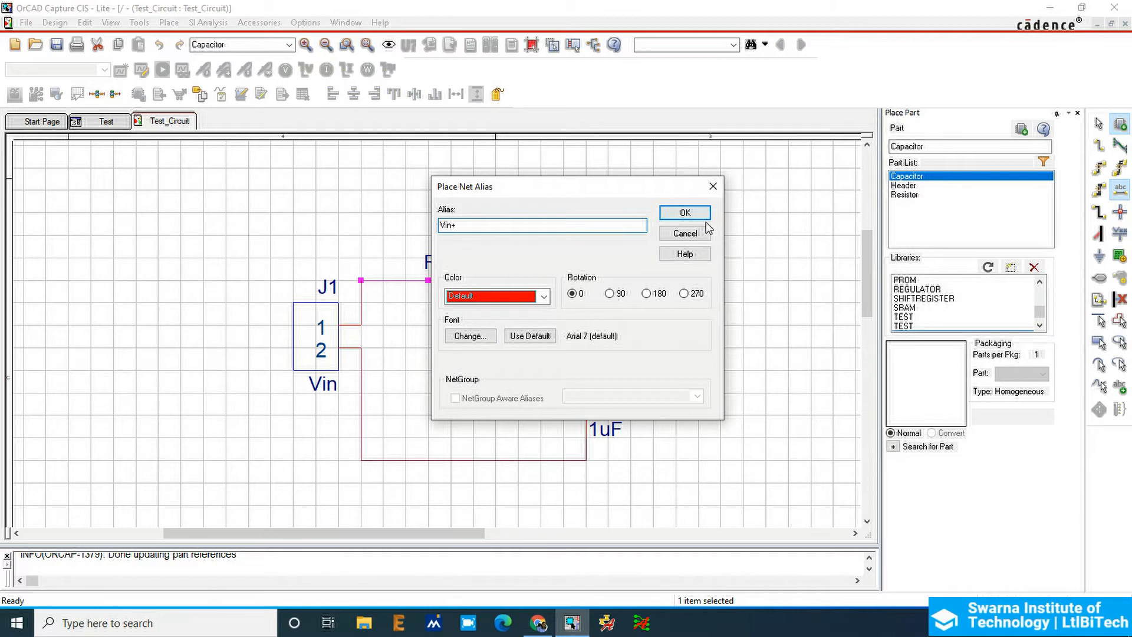
click(683, 213)
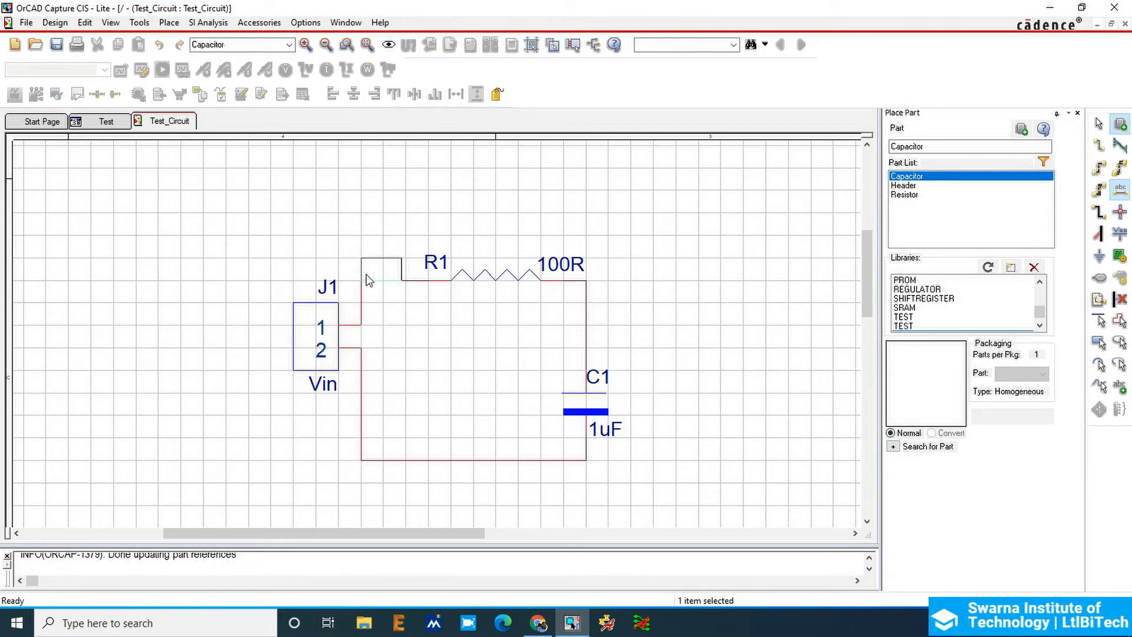
right_click(383, 270)
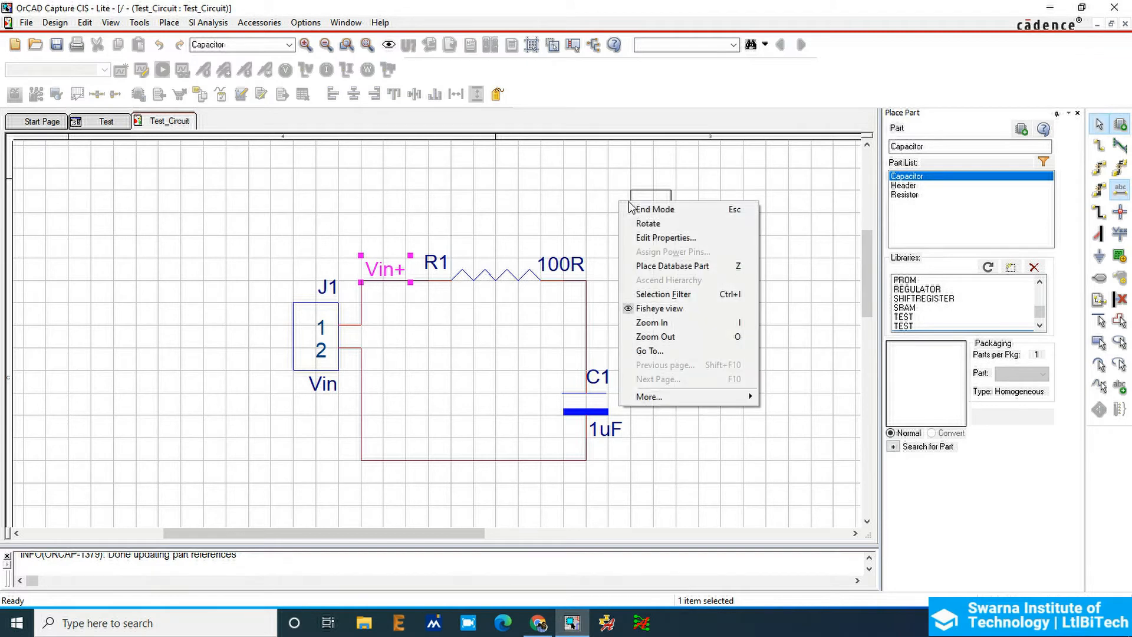
click(368, 450)
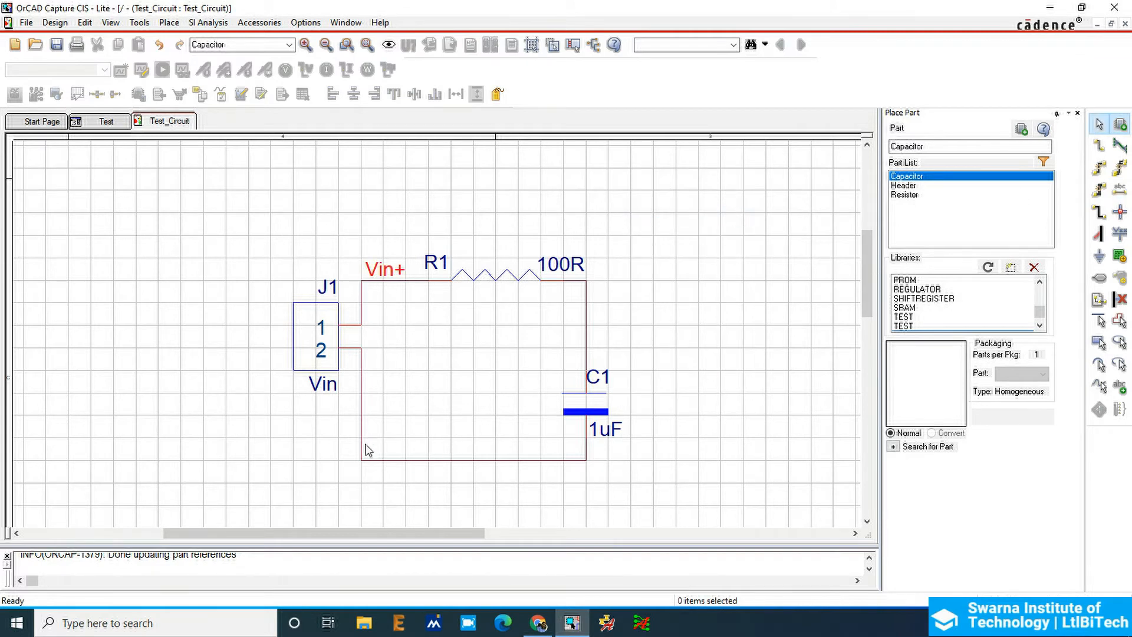
click(469, 459)
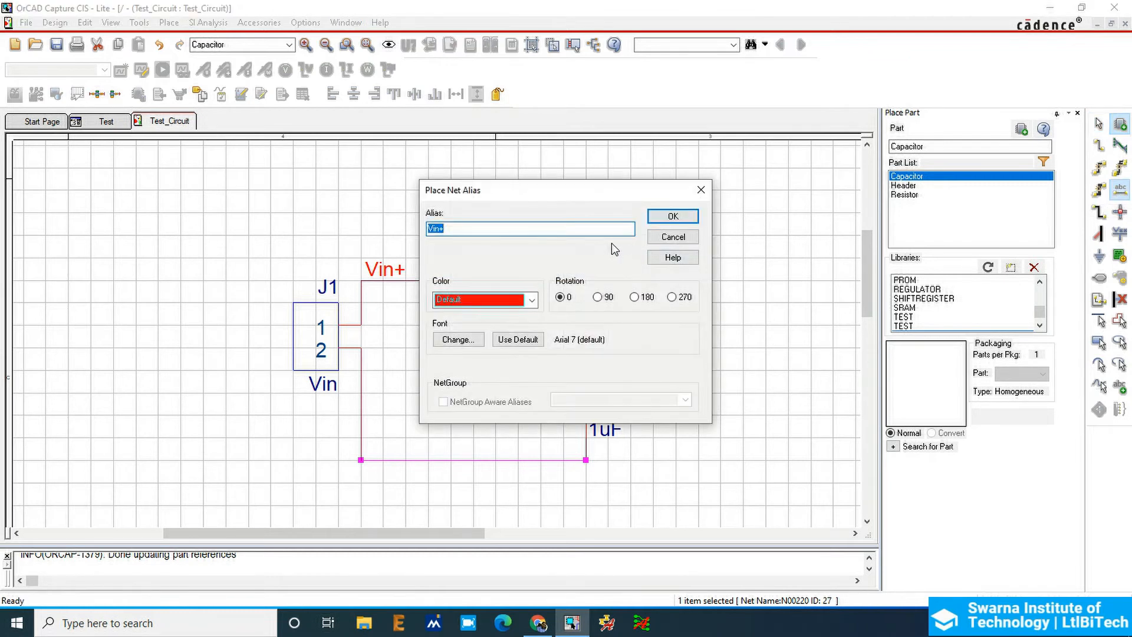
Step: Place a vertical Vin- net alias rotated 270 on the bottom J1 wire, then end placement
click(671, 216)
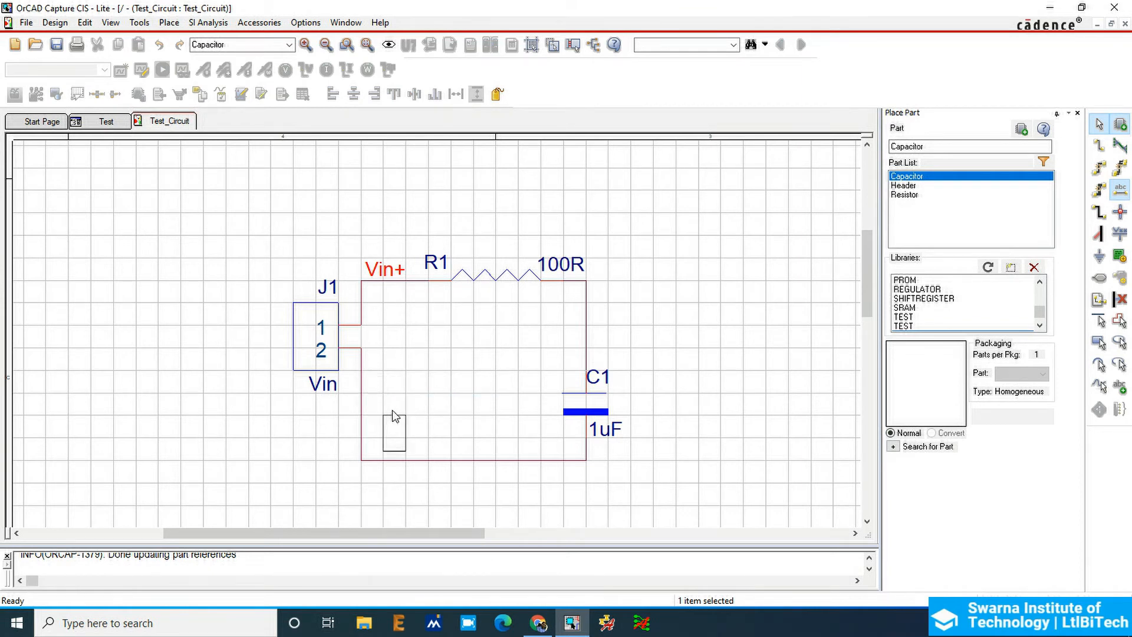
right_click(393, 415)
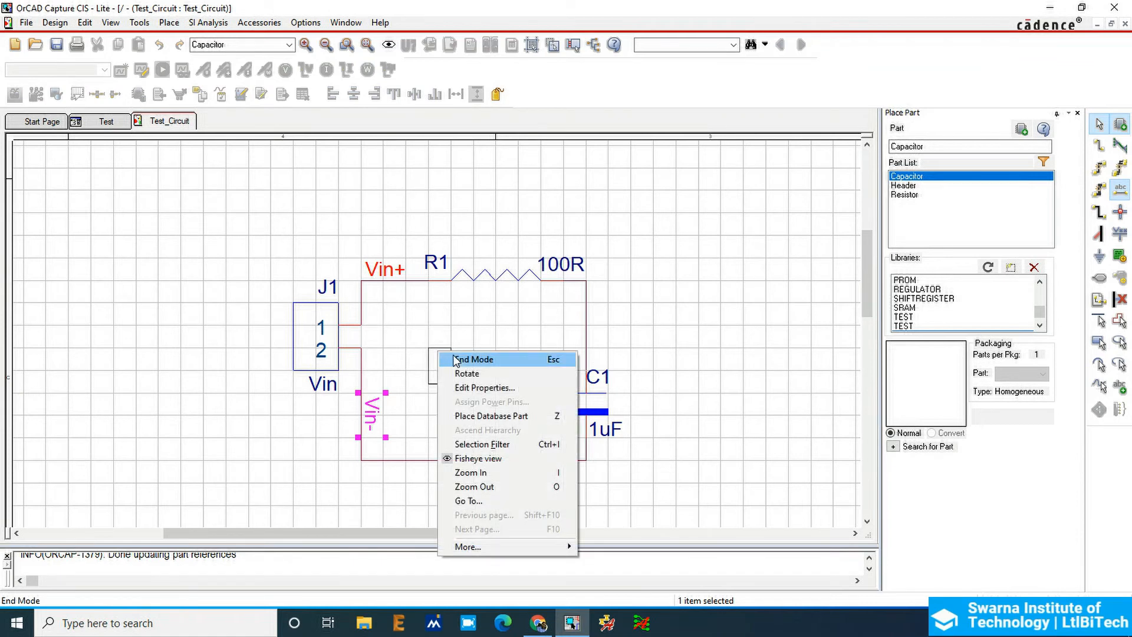
click(473, 359)
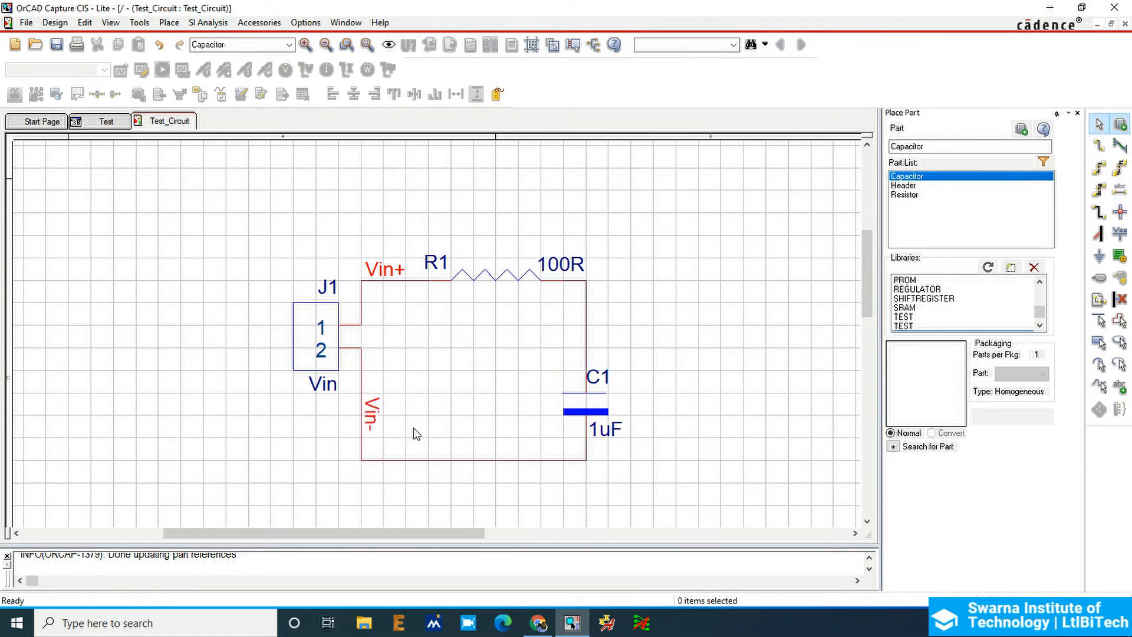
Step: Label the wire between 100R and C1 with the vertical net alias R1
click(585, 325)
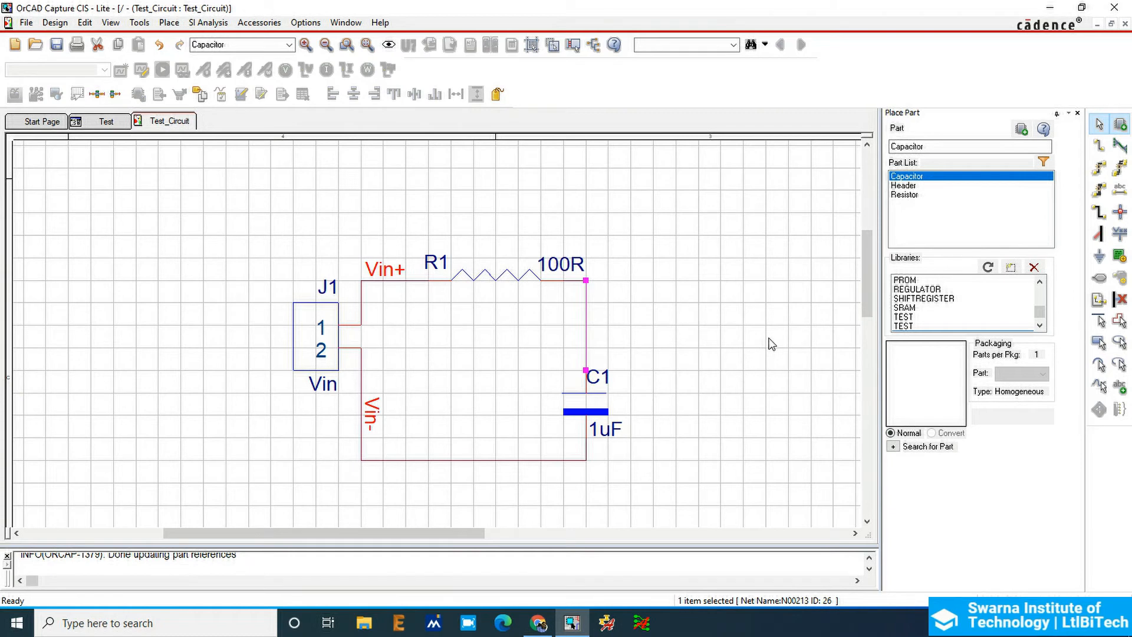
mouse_move(1120, 190)
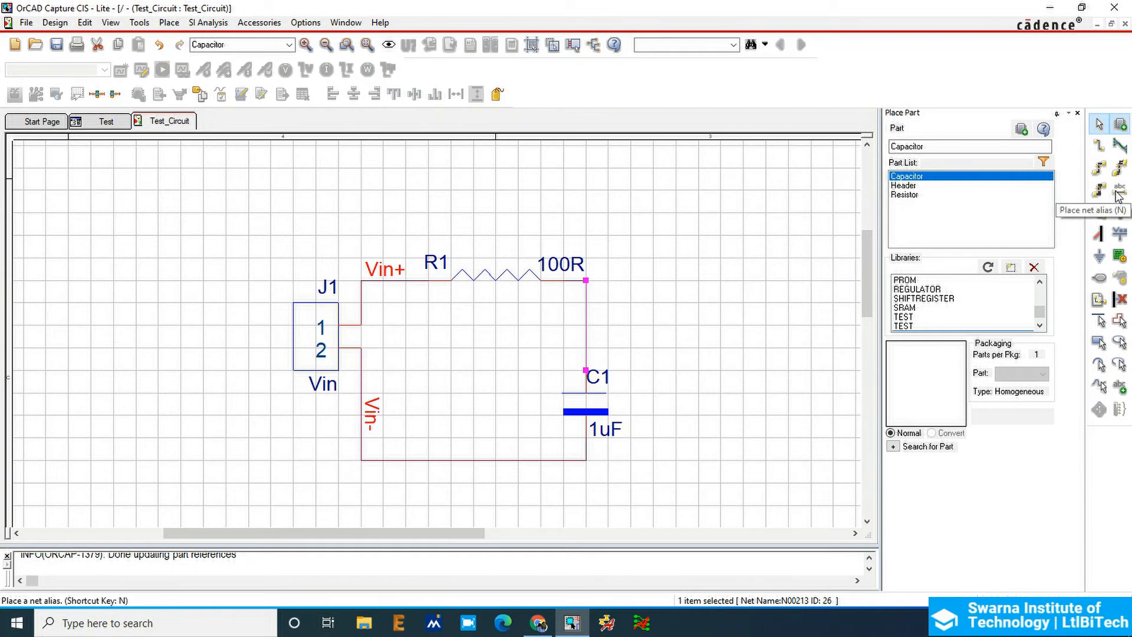
click(1120, 190)
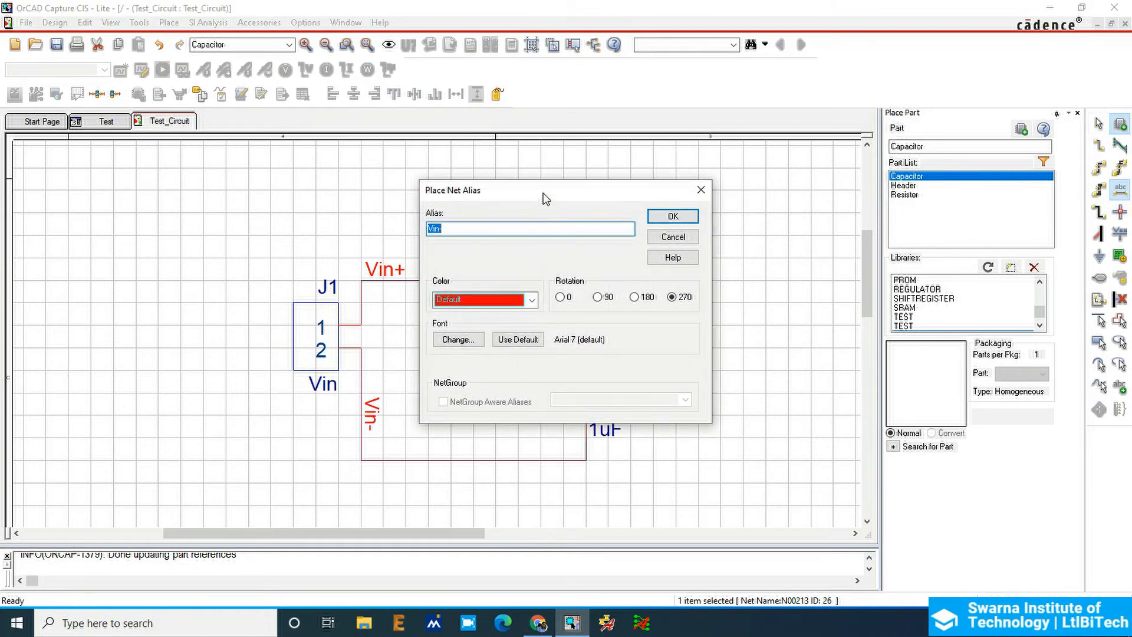
mouse_move(509, 240)
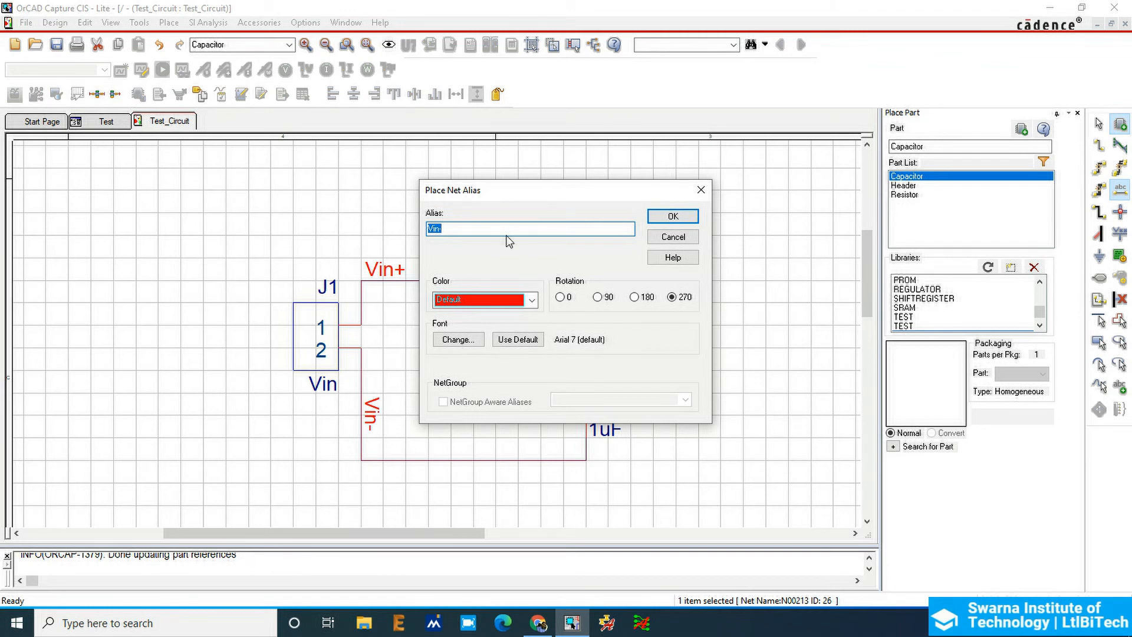
text(ti)
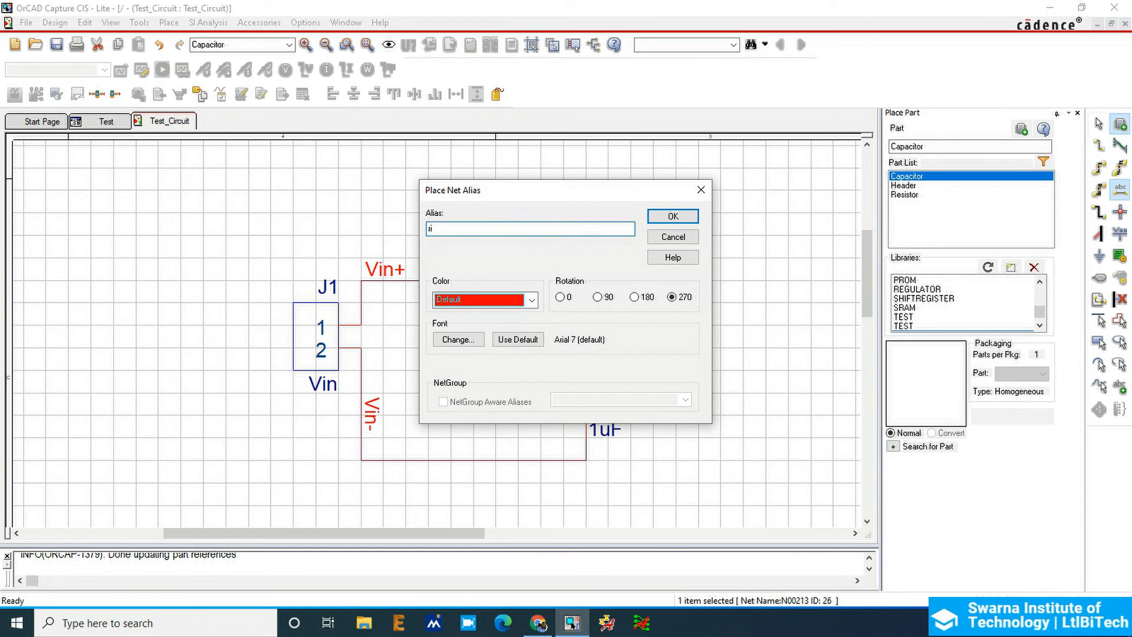
text(R1)
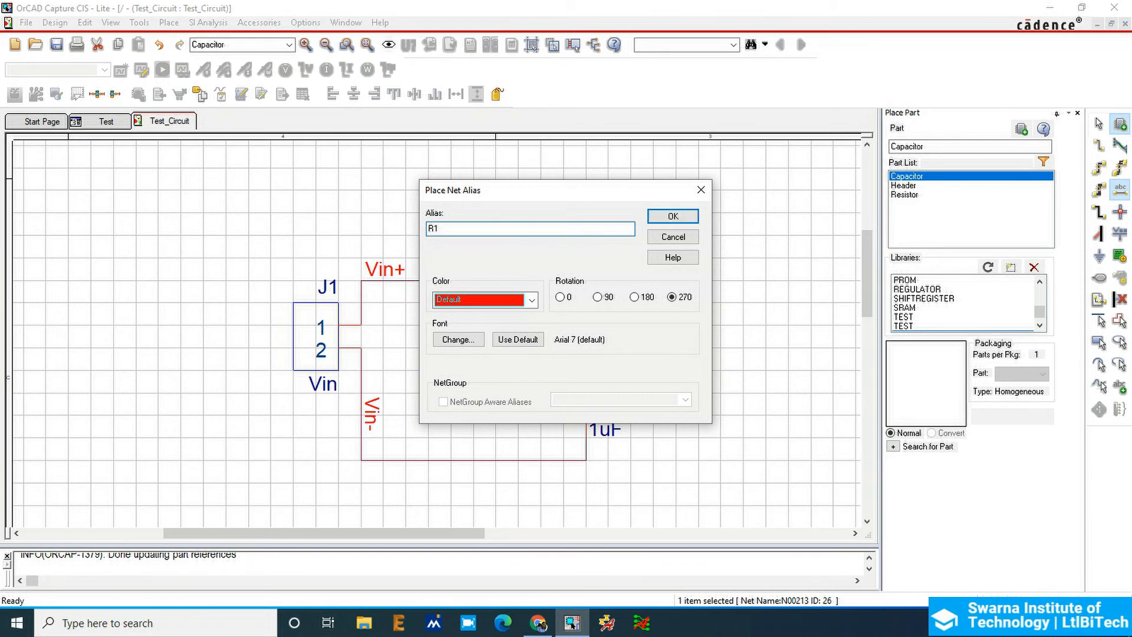
click(671, 216)
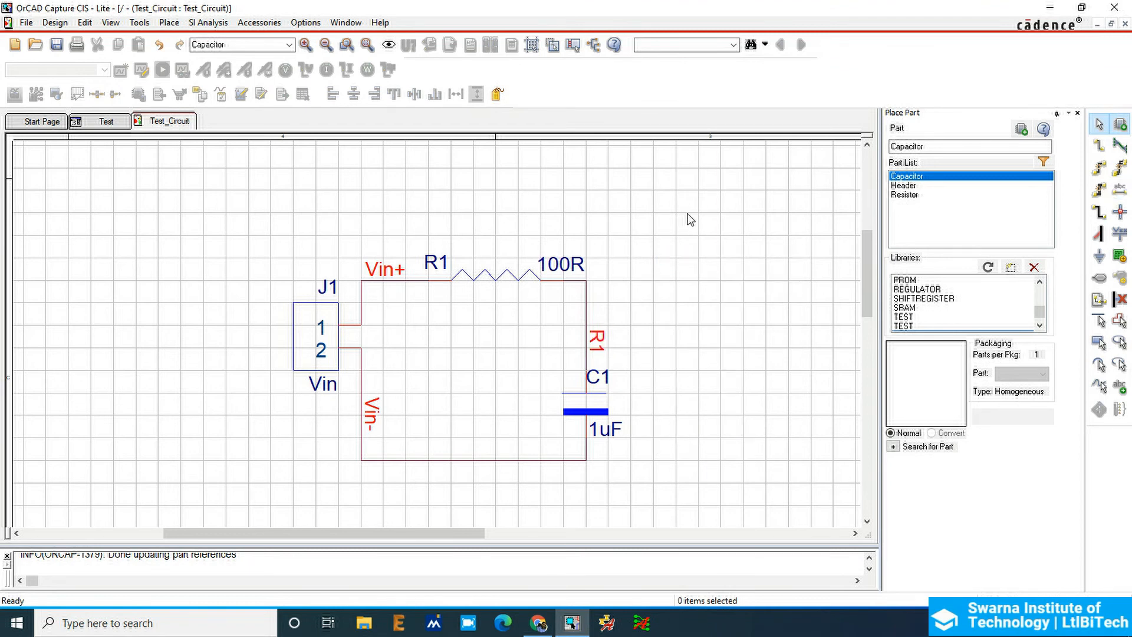
mouse_move(361, 320)
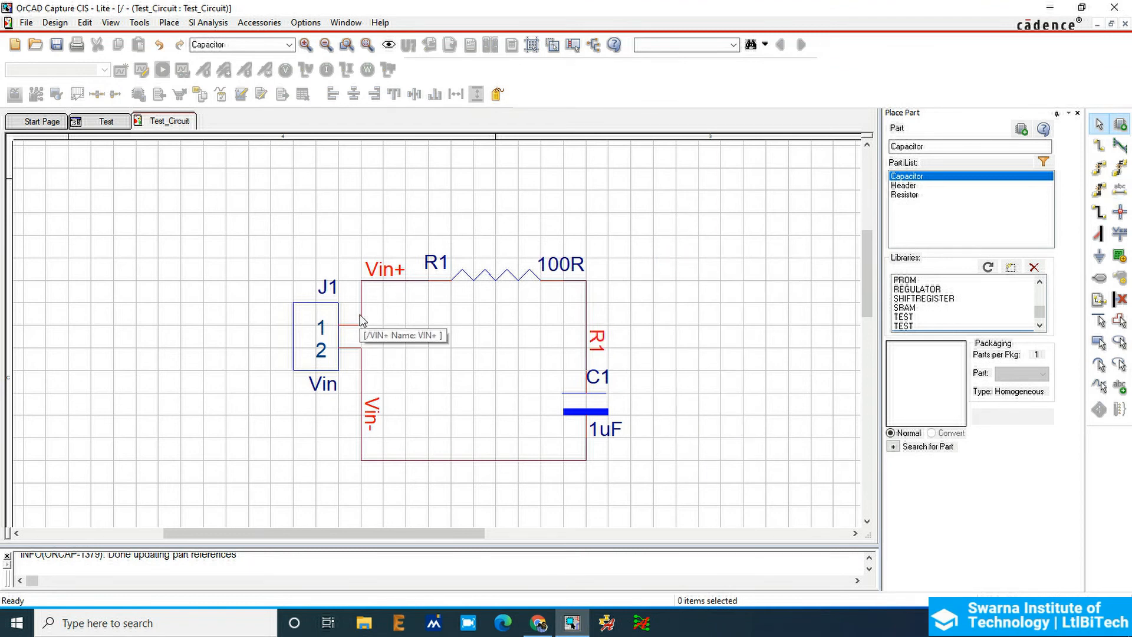
mouse_move(363, 288)
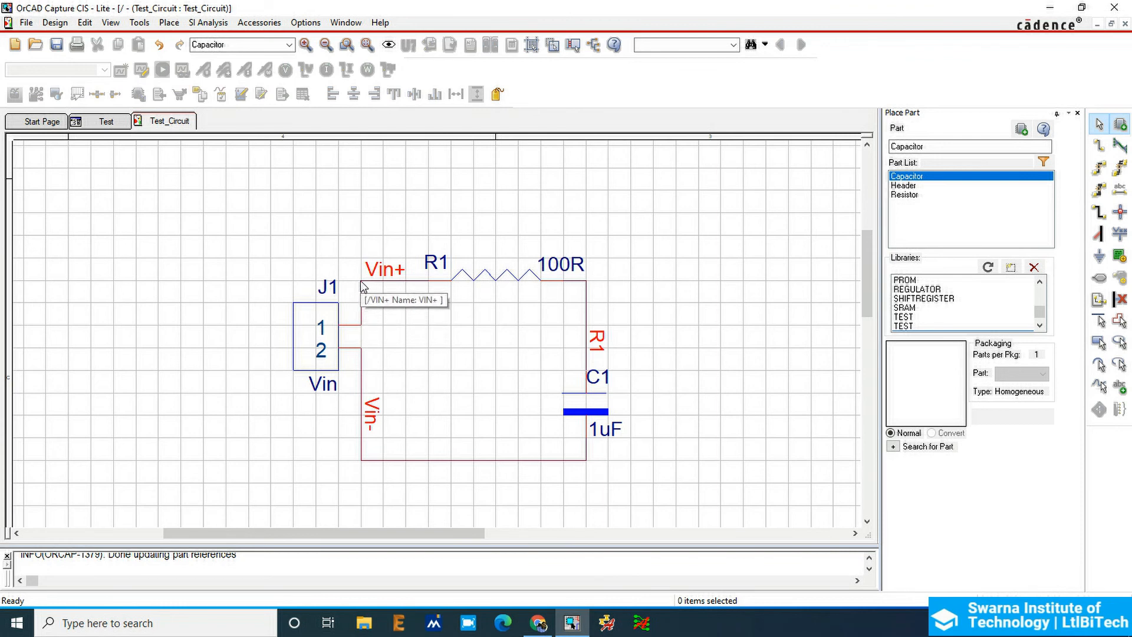
mouse_move(366, 368)
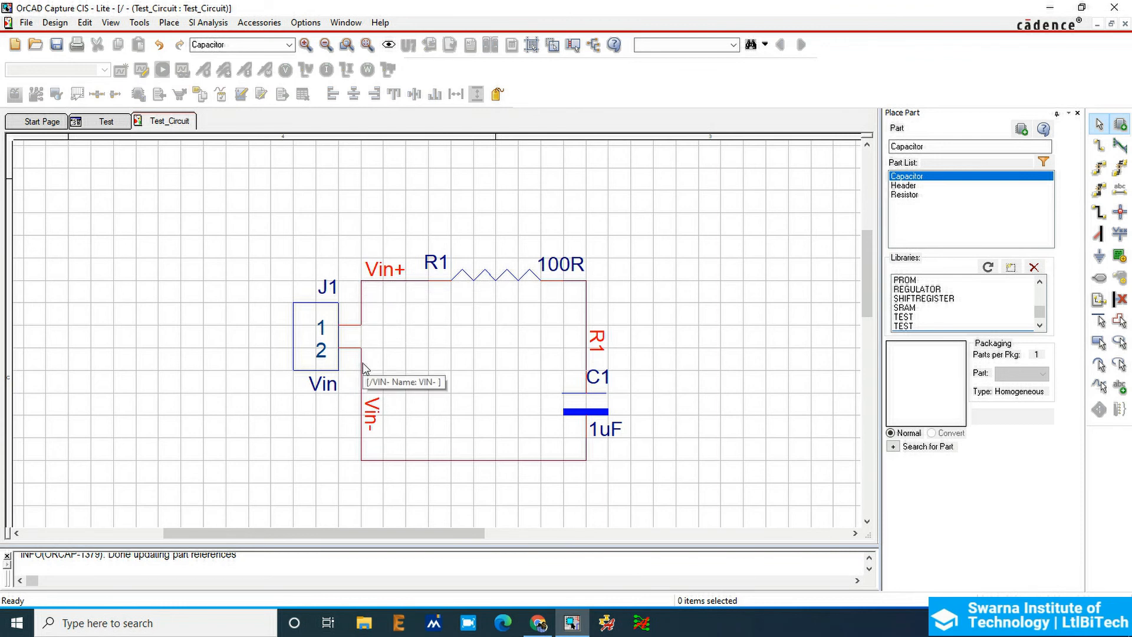